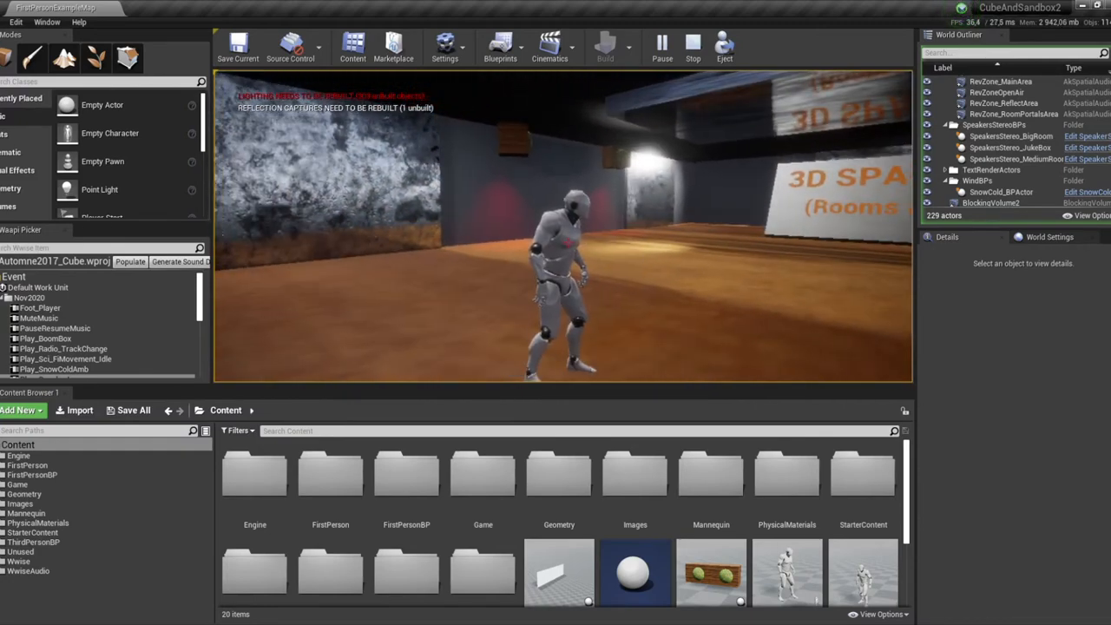
# Start playing the level in the viewport to walk the character around
pyautogui.click(691, 48)
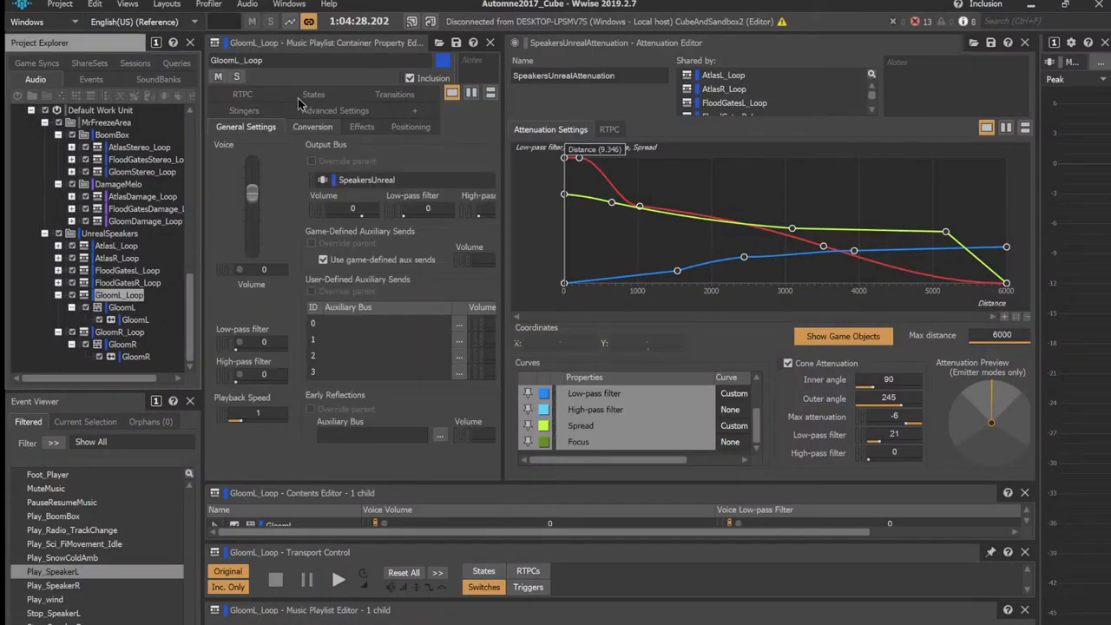
pyautogui.moveTo(299, 107)
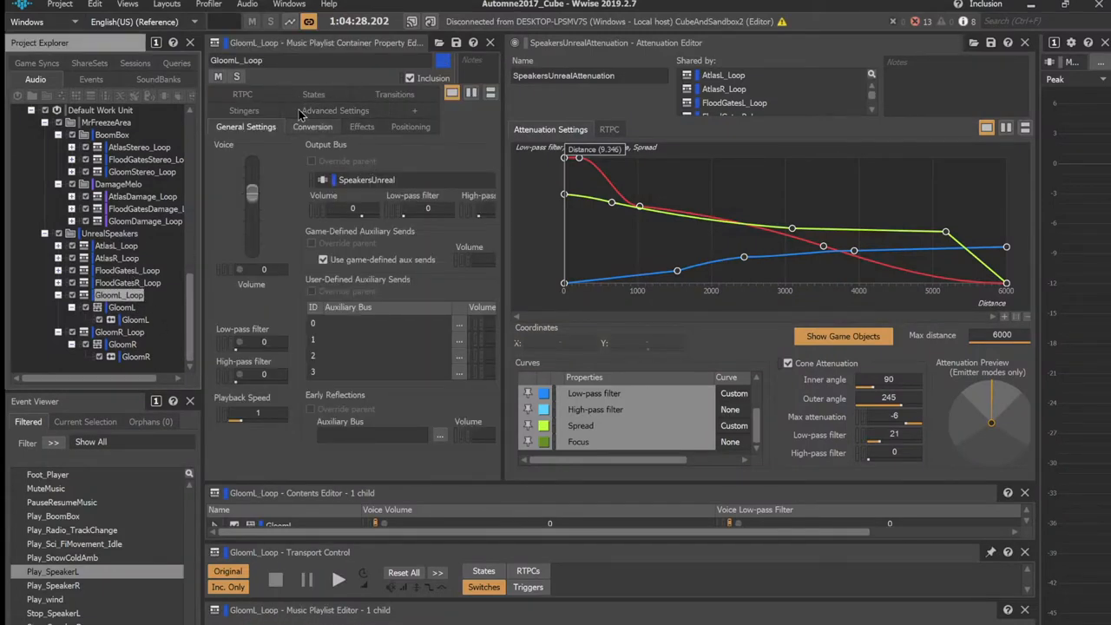
# Show Gloom_Loop's Positioning, 3D spatialization with the SpeakersUnrealAttenuation share set
pyautogui.click(410, 126)
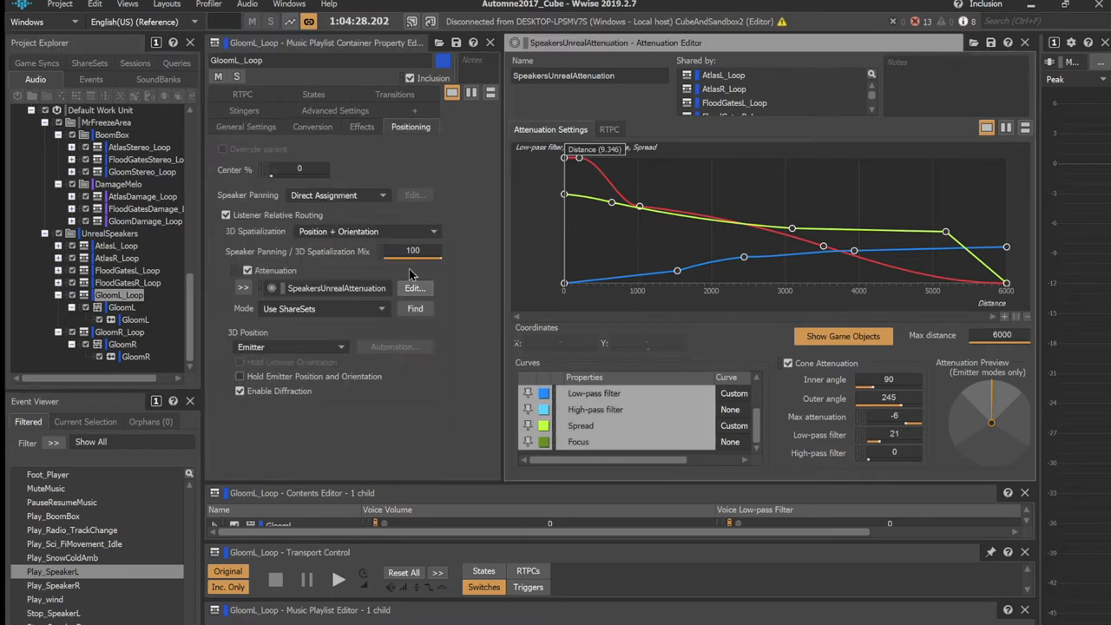
pyautogui.moveTo(758, 292)
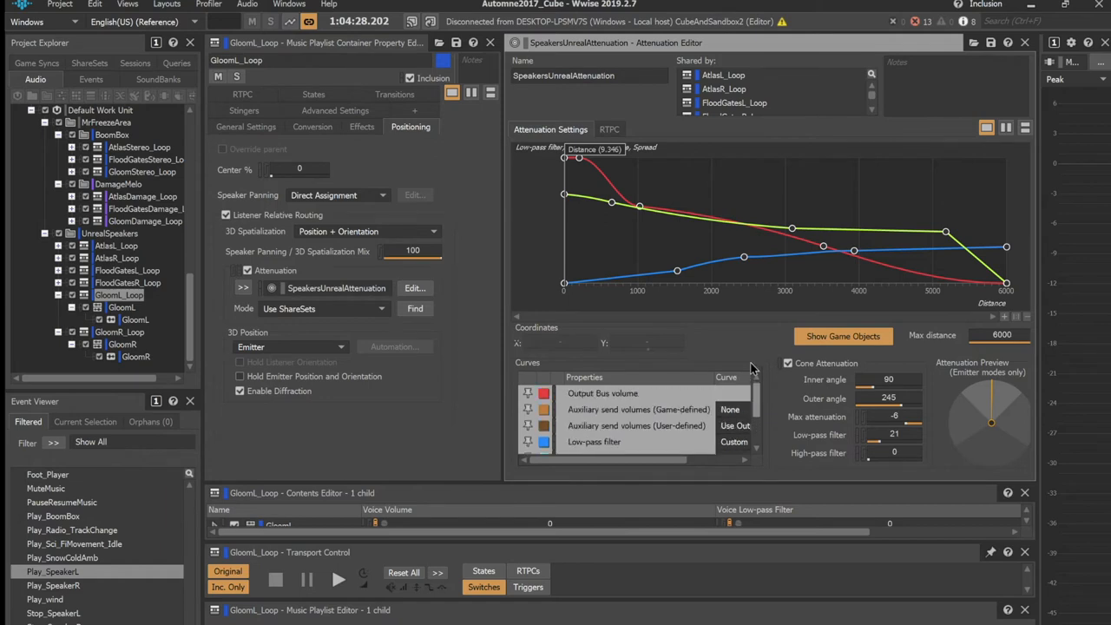
pyautogui.moveTo(828, 204)
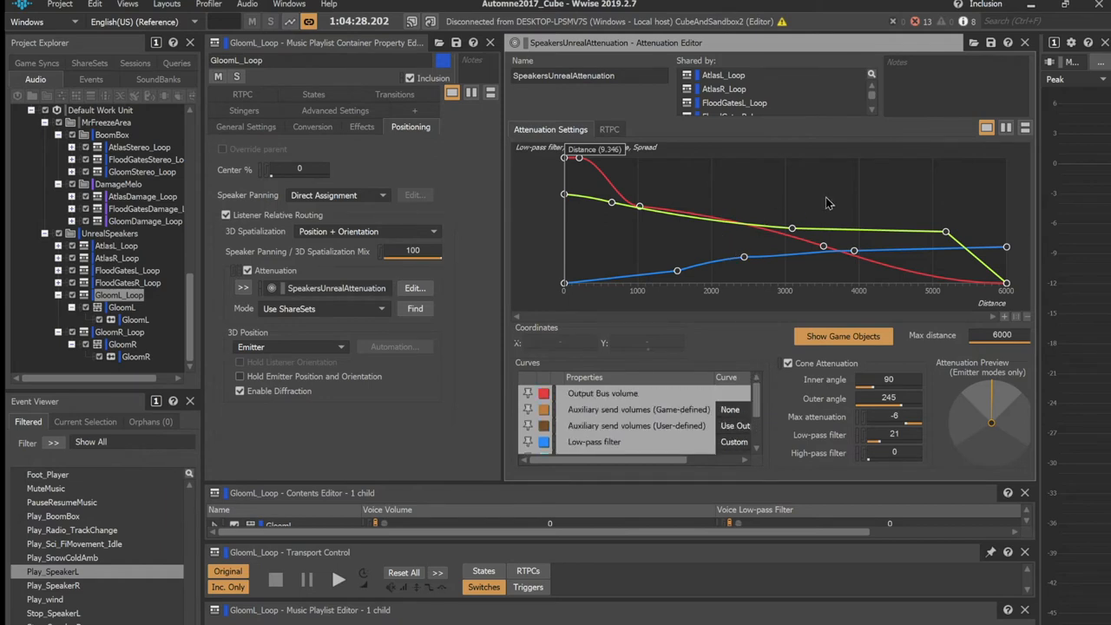
# Display only the Output Bus volume curve in the attenuation graph
pyautogui.click(601, 393)
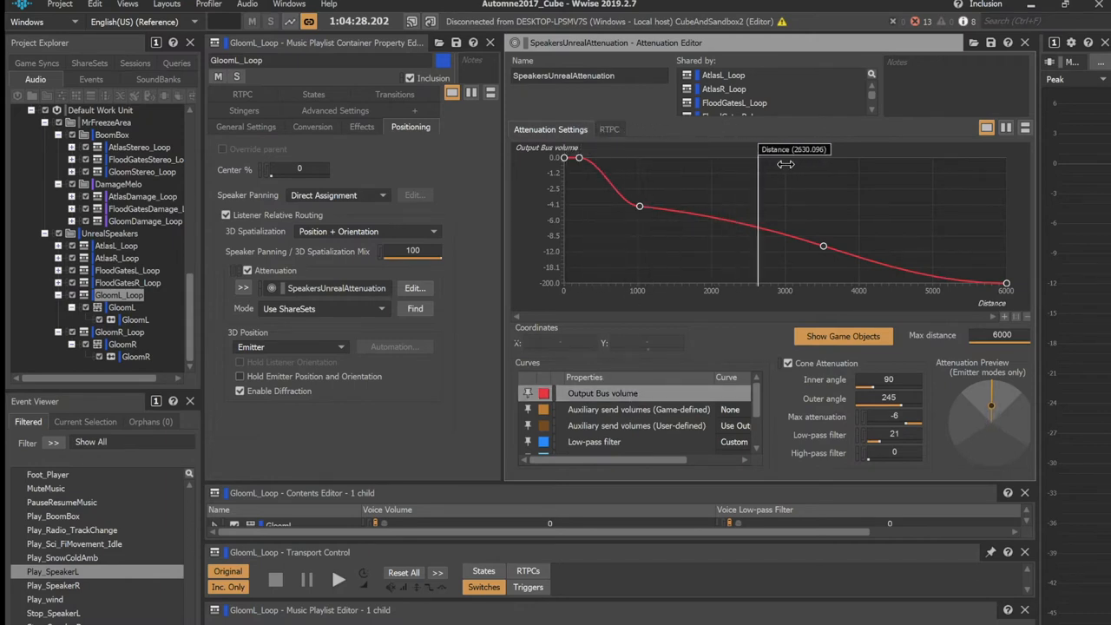
# View the Low-pass filter curve, then the Spread curve tapering toward zero
pyautogui.click(594, 442)
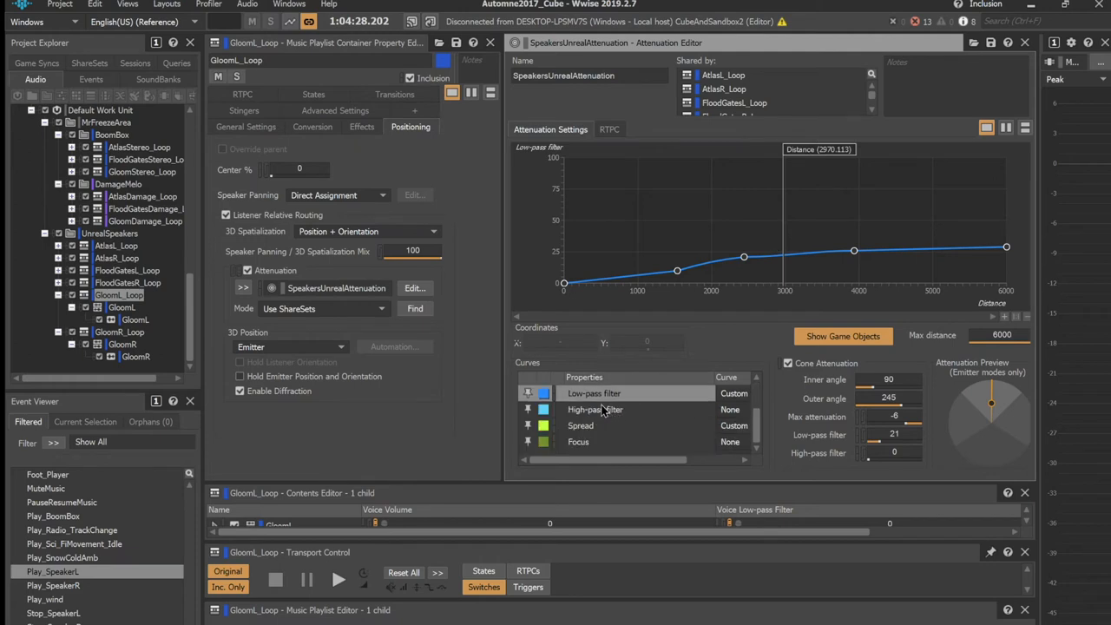
pyautogui.click(580, 426)
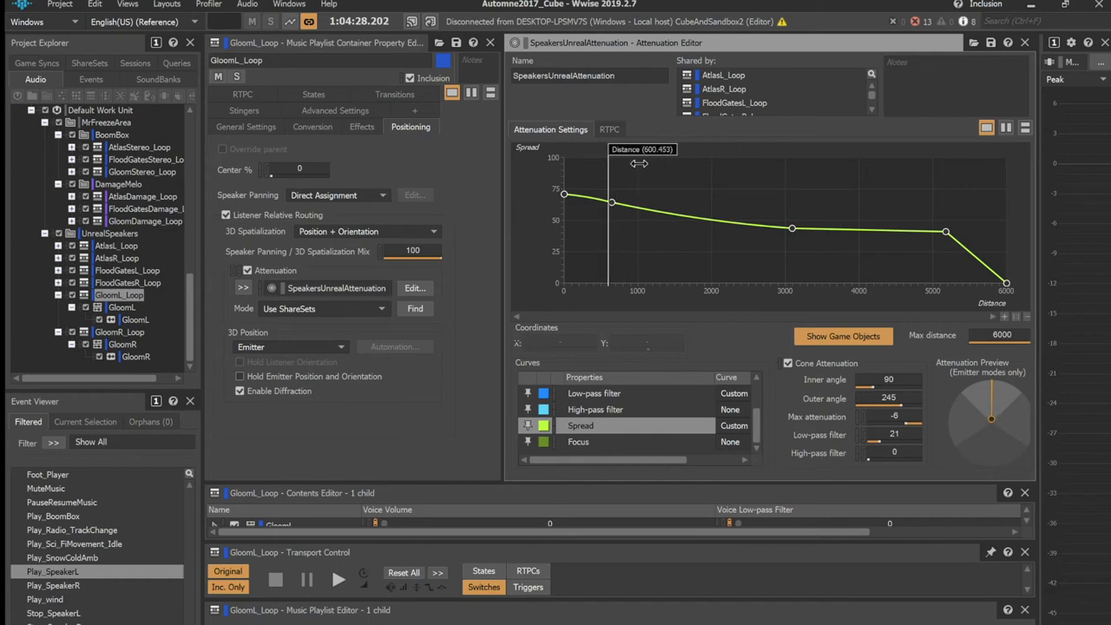
pyautogui.moveTo(594, 176)
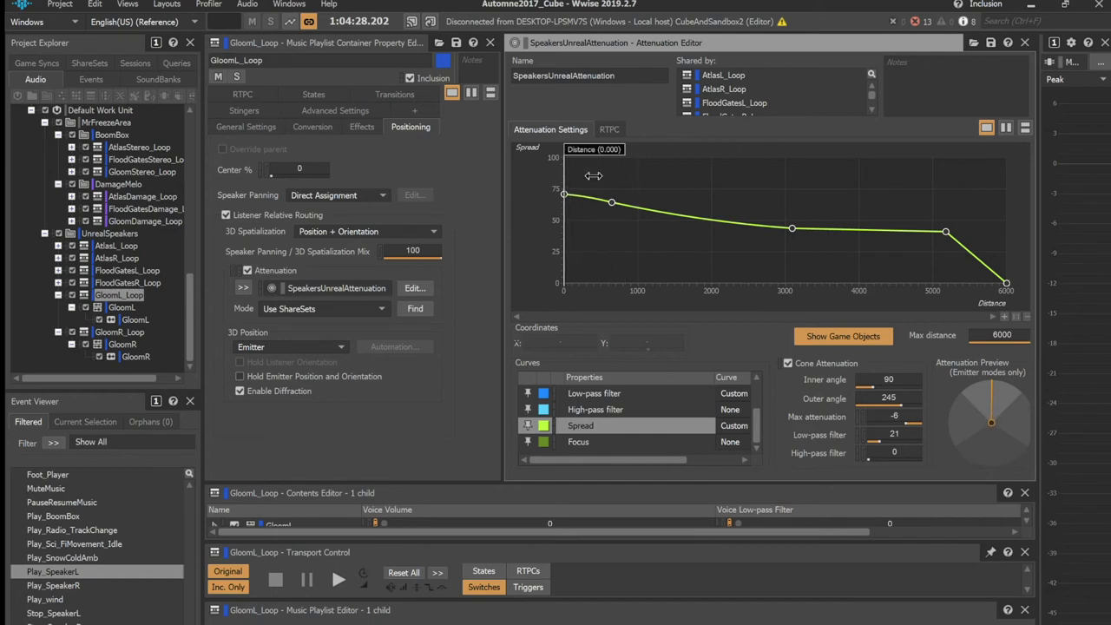
pyautogui.moveTo(587, 179)
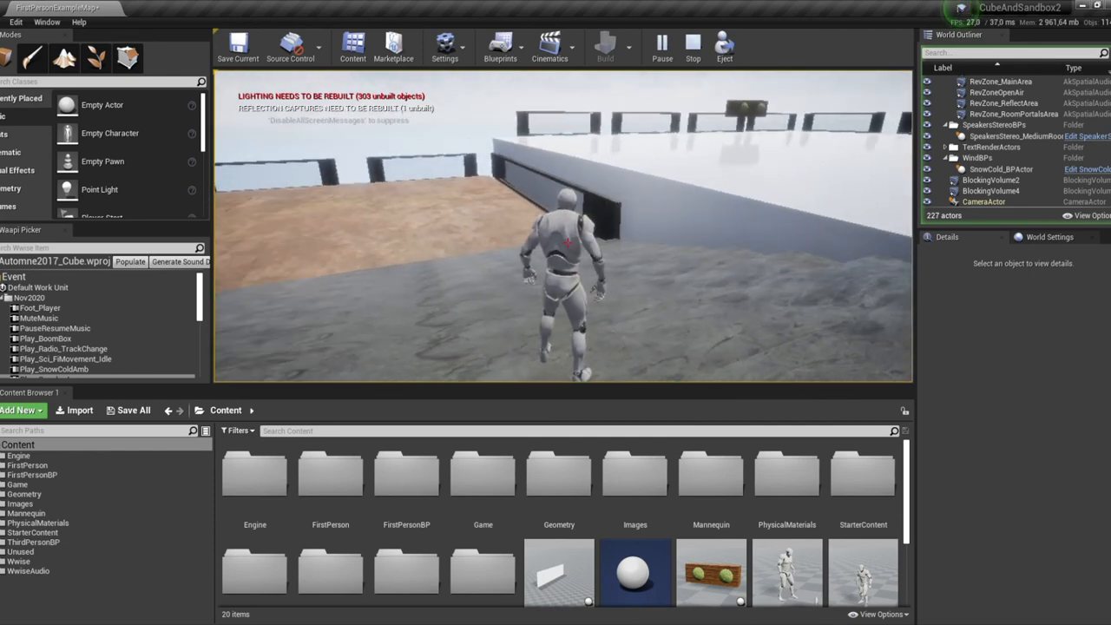
# Stop the play session, returning to the level viewport
pyautogui.click(688, 45)
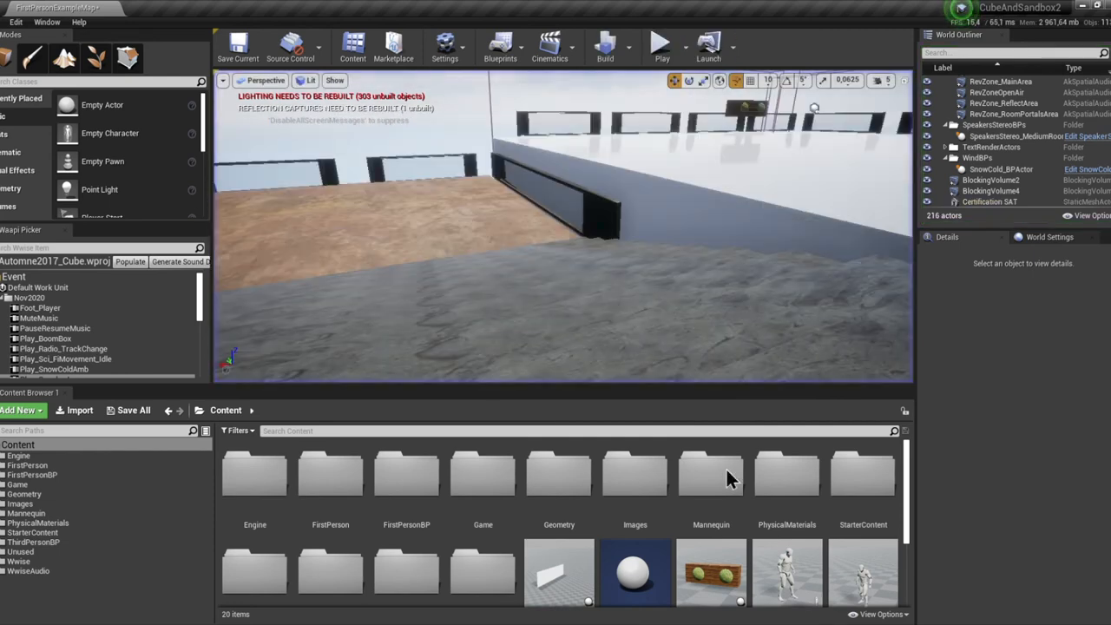